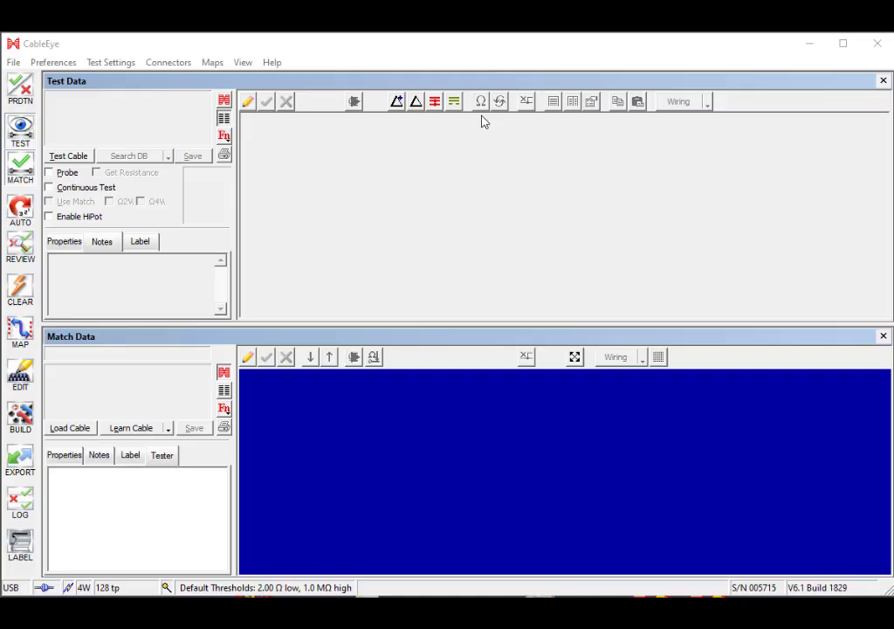
mouse_move(587, 115)
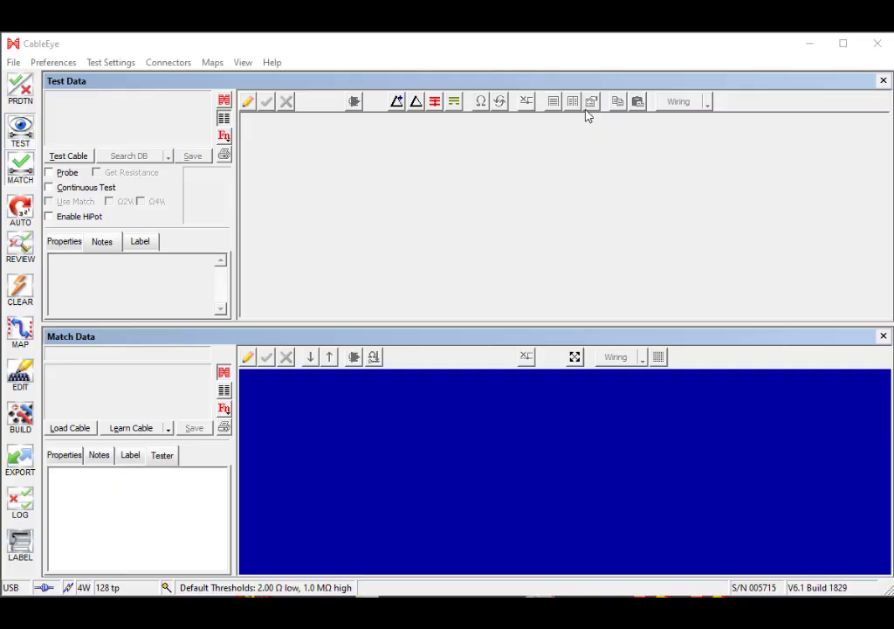
mouse_move(405, 353)
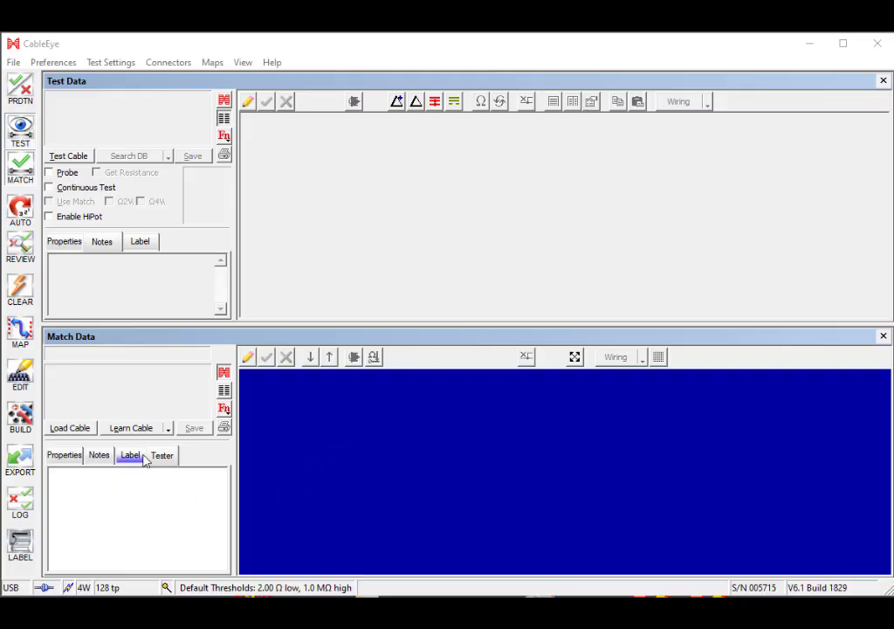
- Learn the attached DB9 cable as reference match data with its nine-wire 1:1 wiring
click(129, 427)
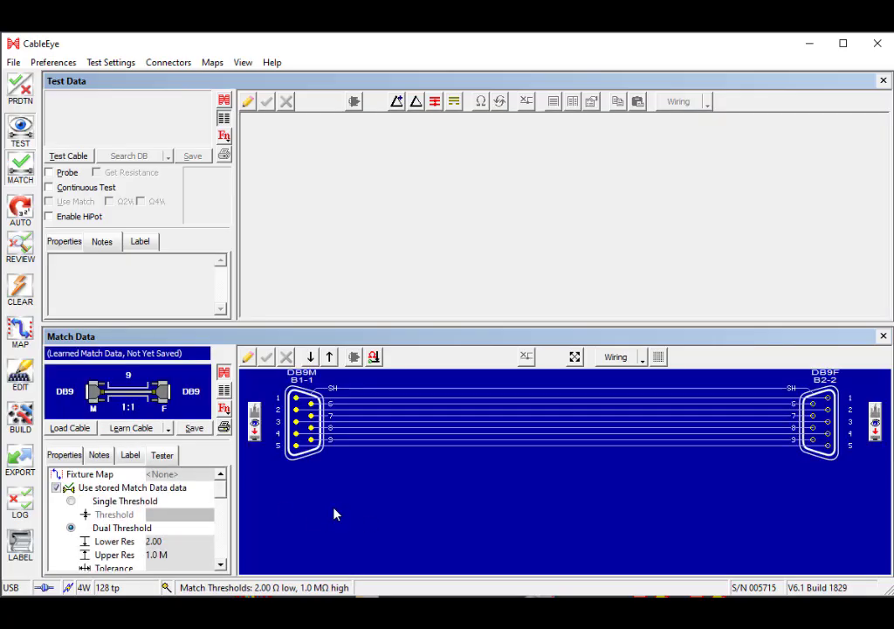
mouse_move(363, 514)
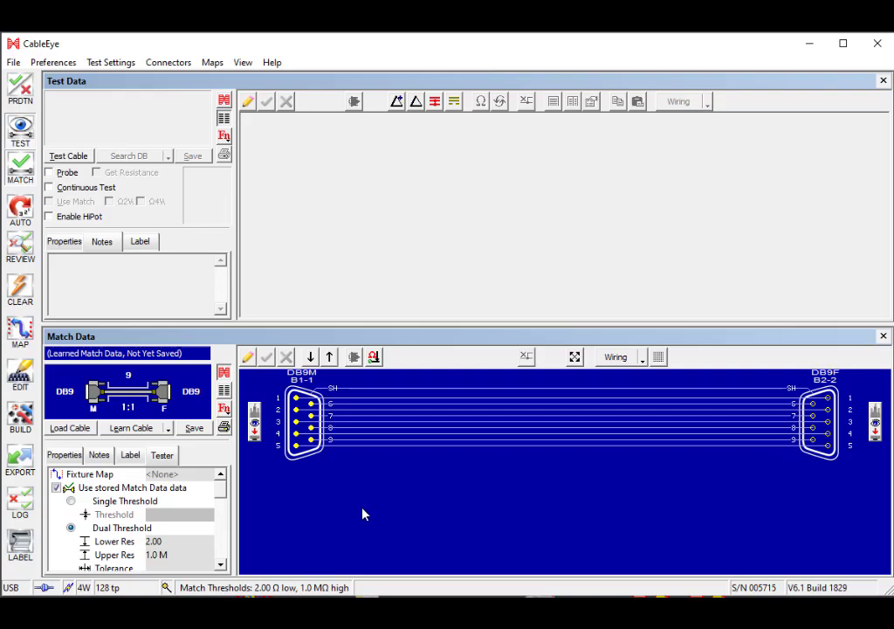
mouse_move(429, 459)
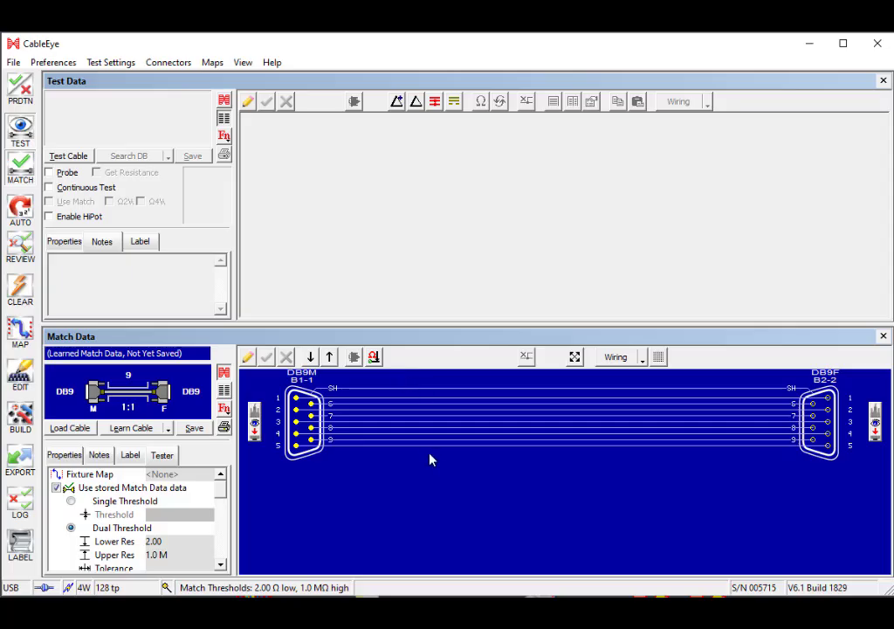
mouse_move(68, 166)
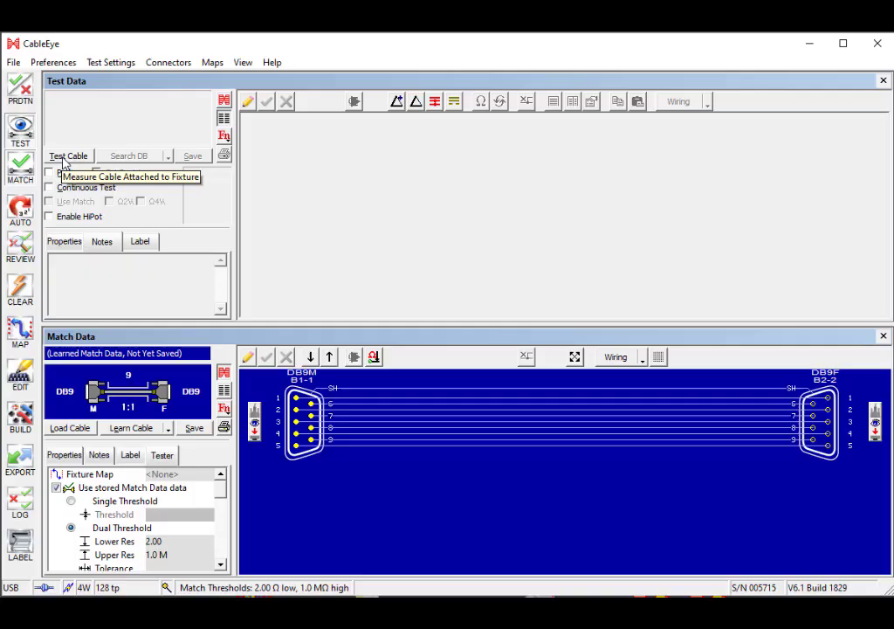
- Test the attached DB9 cable and show the passing results (~0.7–0.8 Ω per wire) as a table
click(67, 156)
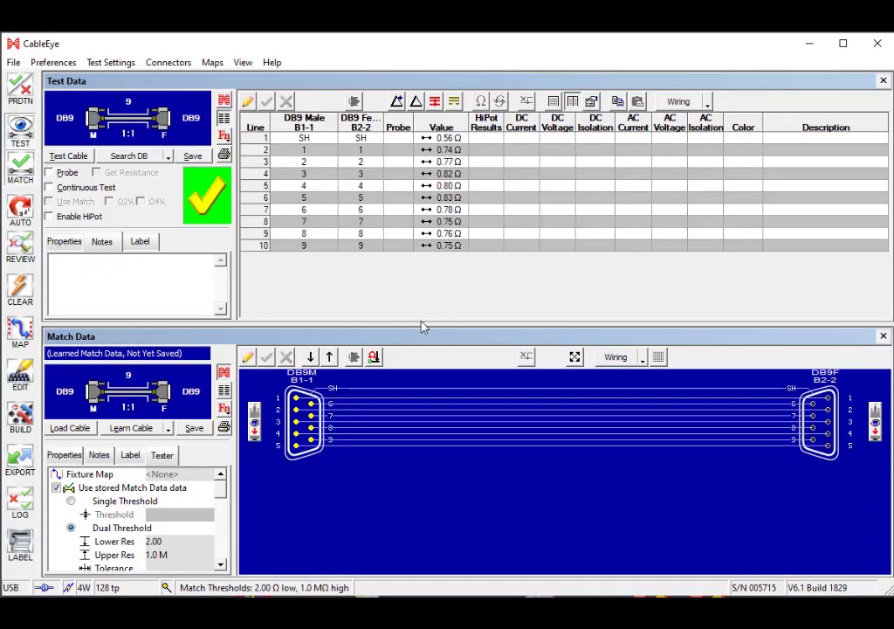
mouse_move(441, 321)
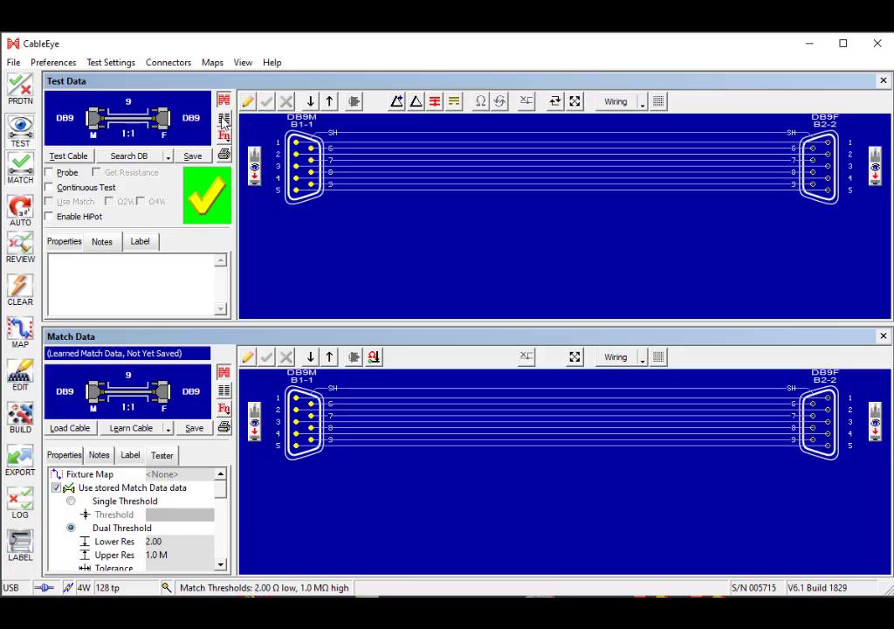
click(573, 100)
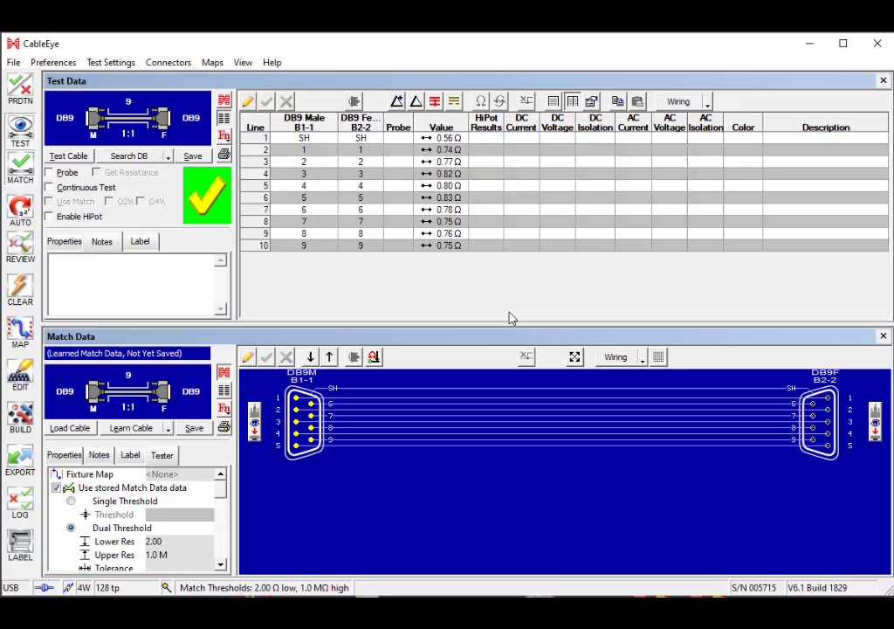
mouse_move(558, 227)
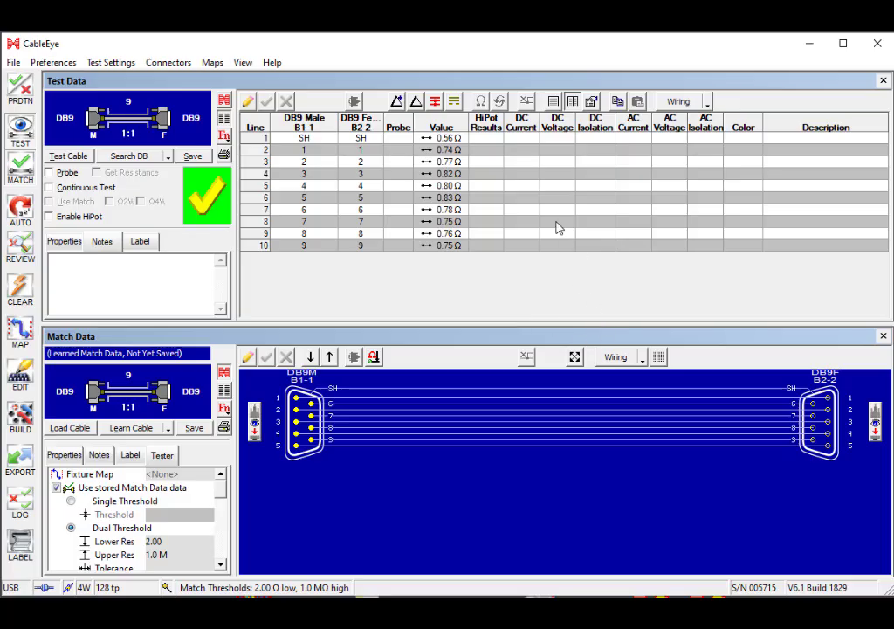
mouse_move(454, 280)
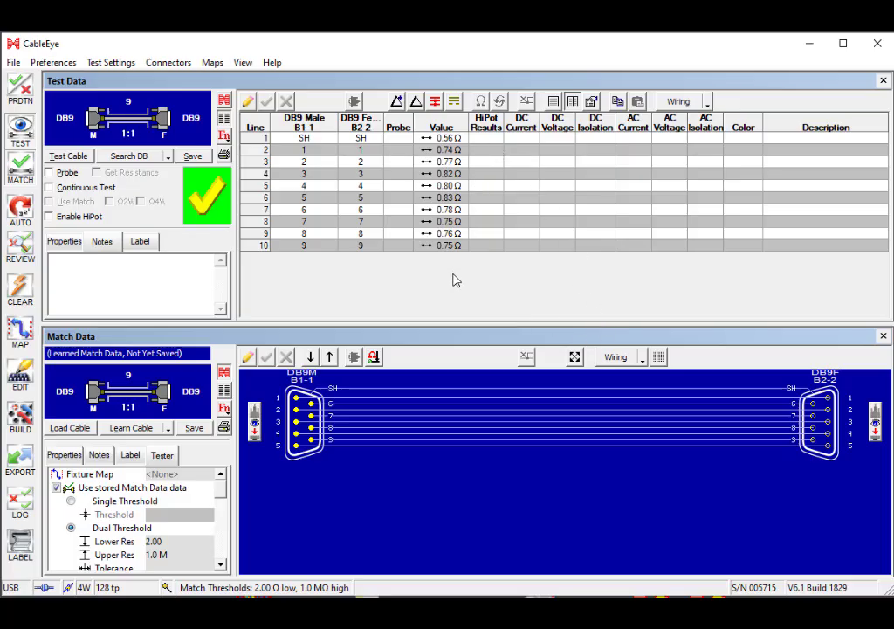
mouse_move(447, 283)
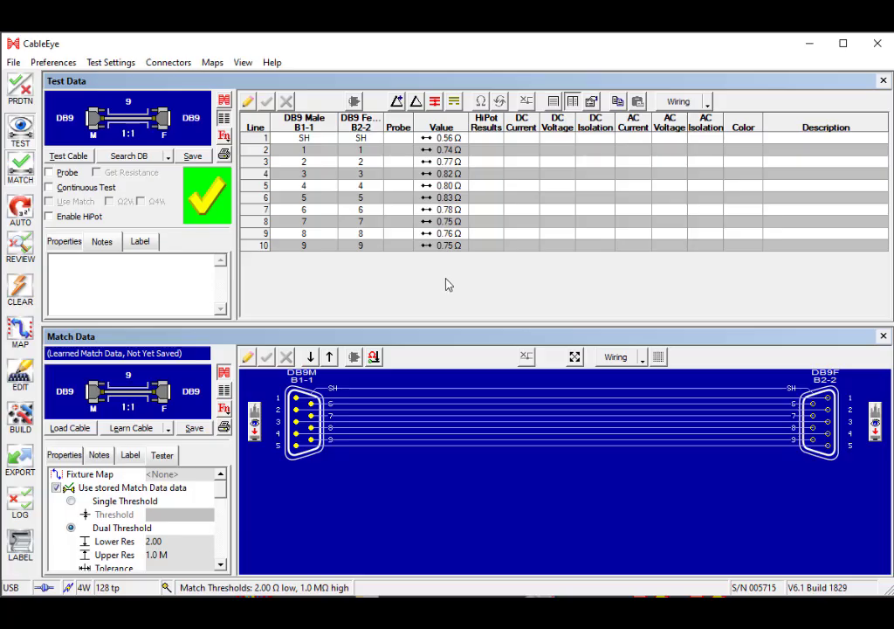
mouse_move(428, 278)
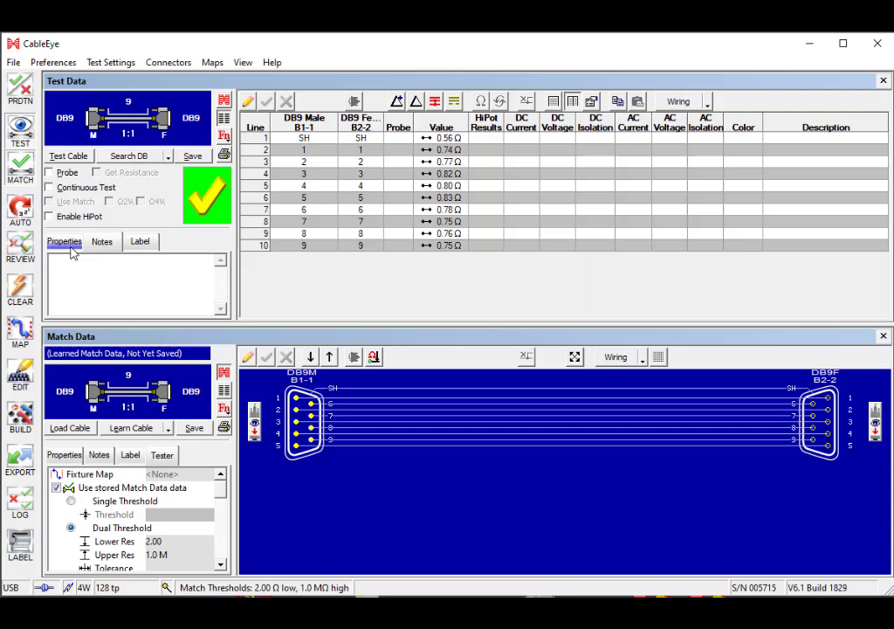
mouse_move(49, 217)
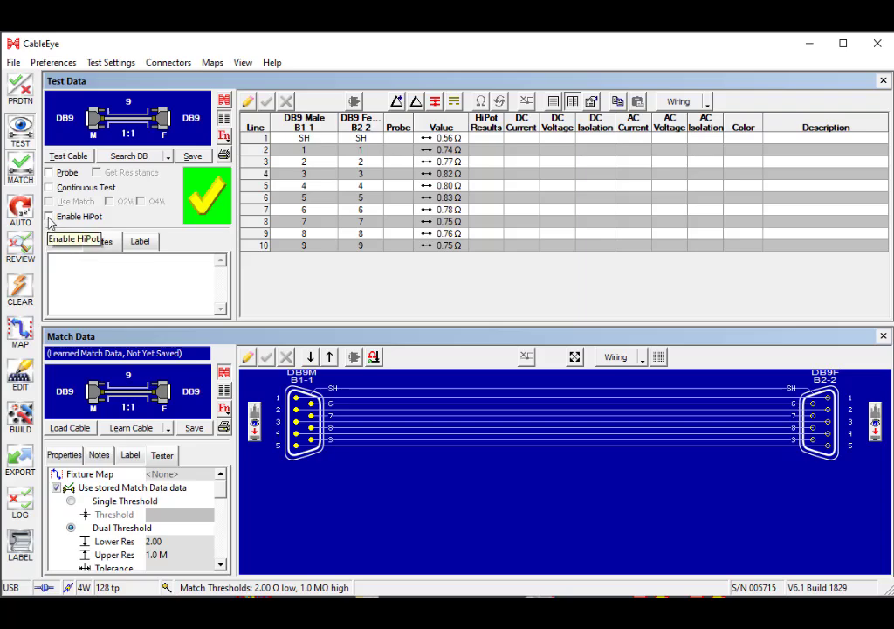
- Enable HiPot testing and arm high voltage at 500 VDC, 500 VAC and 1000 µA limits
click(49, 216)
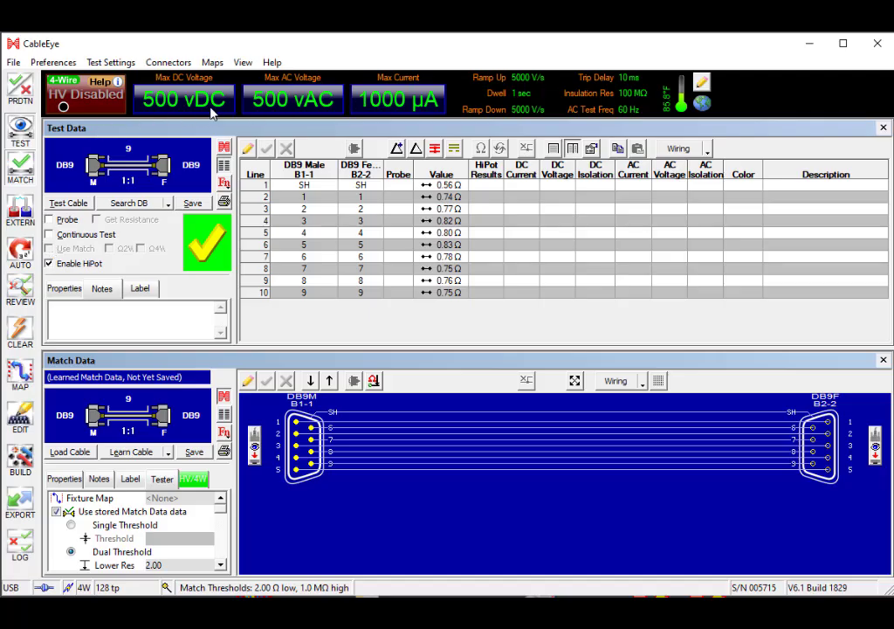
mouse_move(105, 108)
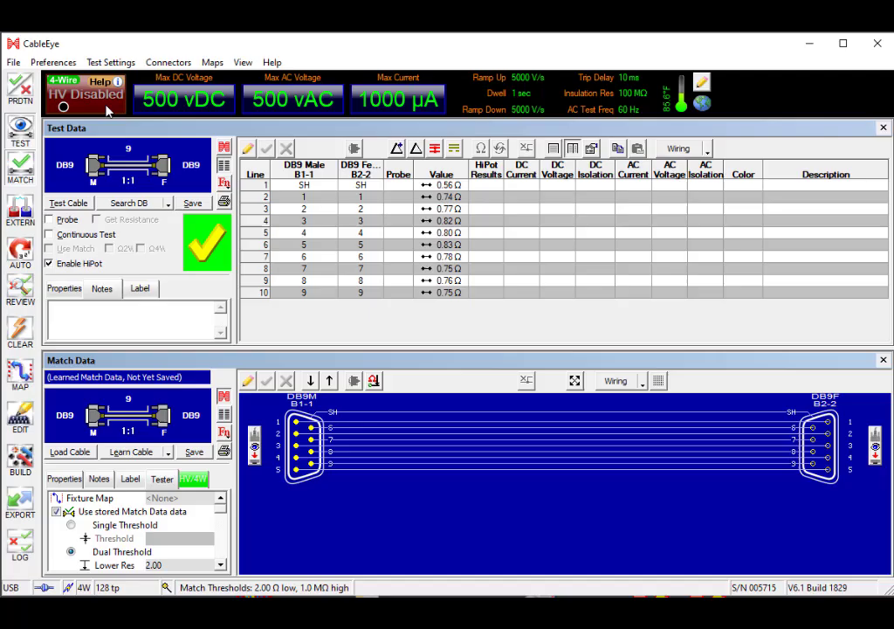
mouse_move(88, 107)
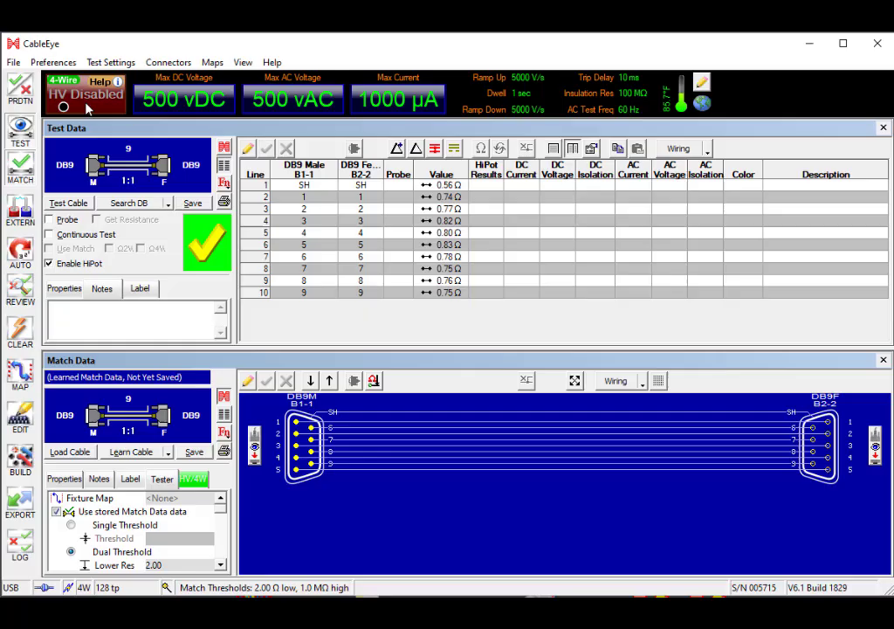
click(84, 94)
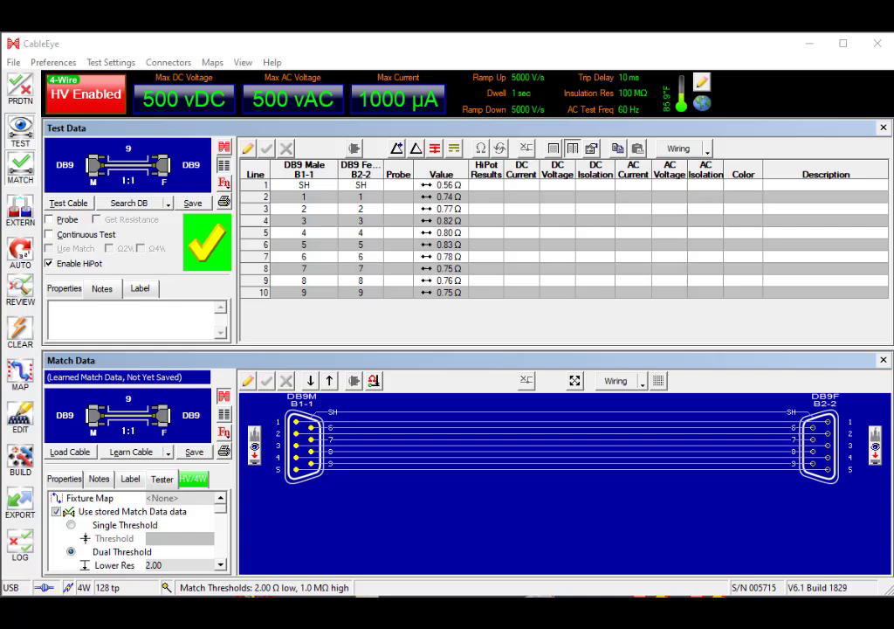
mouse_move(740, 98)
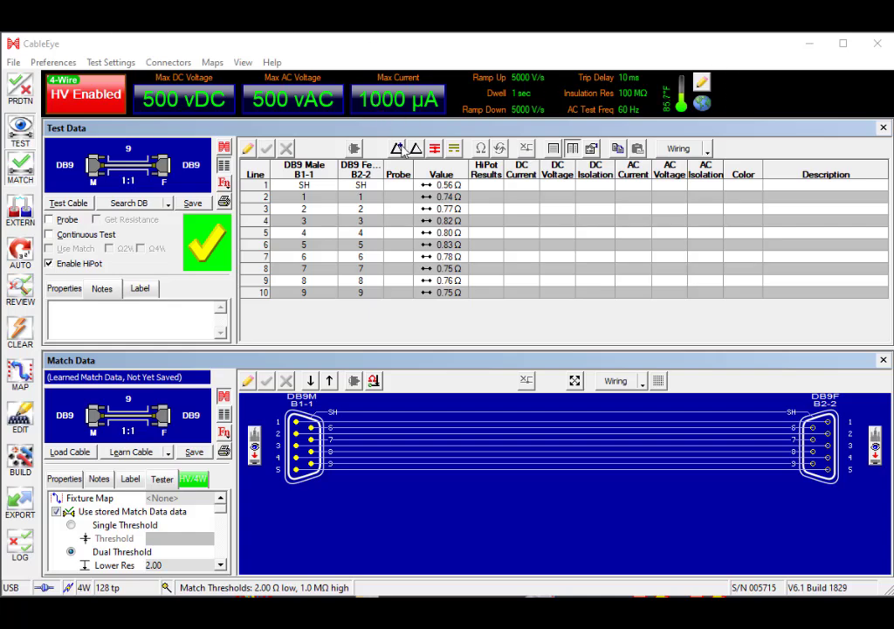
mouse_move(702, 83)
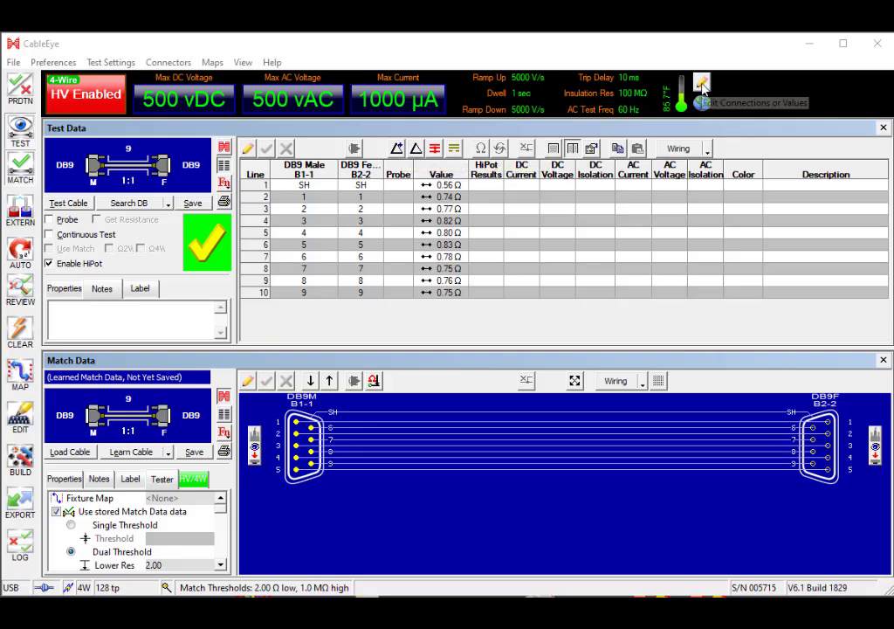
mouse_move(702, 84)
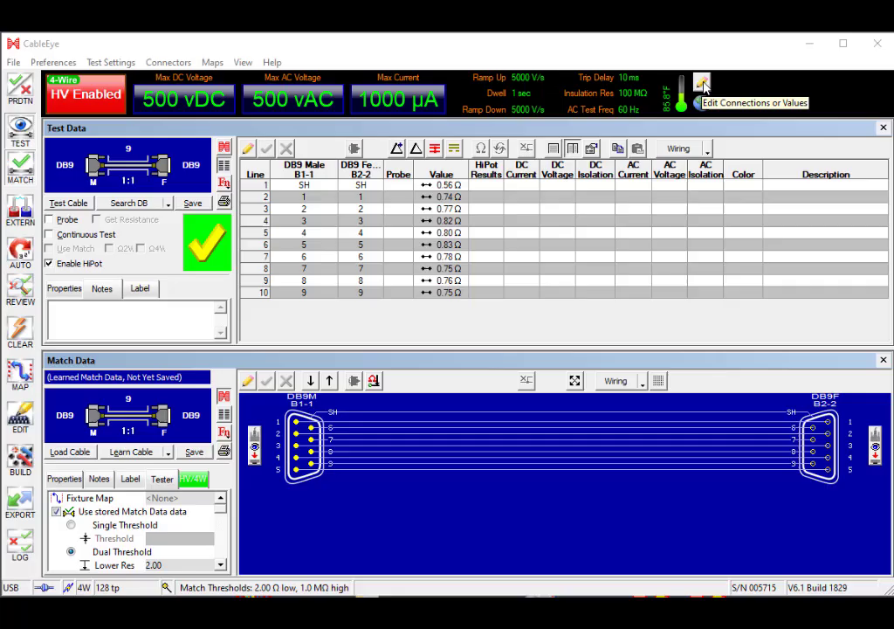
- Keep full DC and AC HiPot tests at 500 V with 5000 V/s ramps and 10 ms trip delay
click(110, 62)
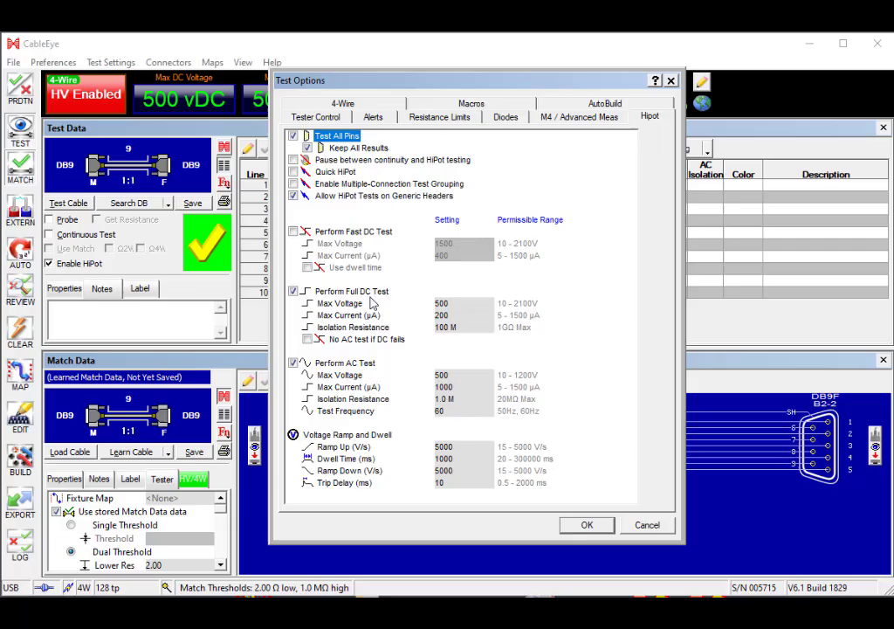
mouse_move(366, 392)
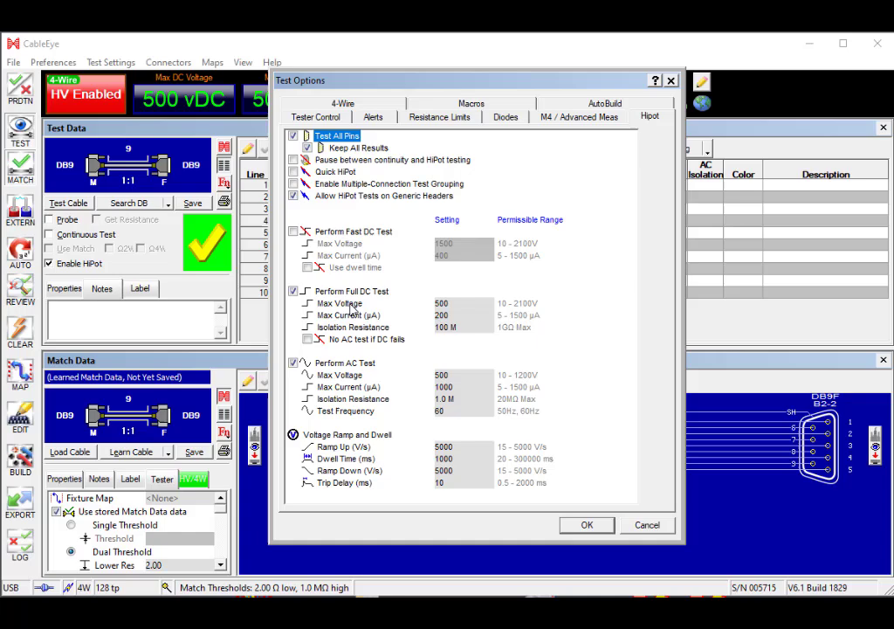
mouse_move(455, 304)
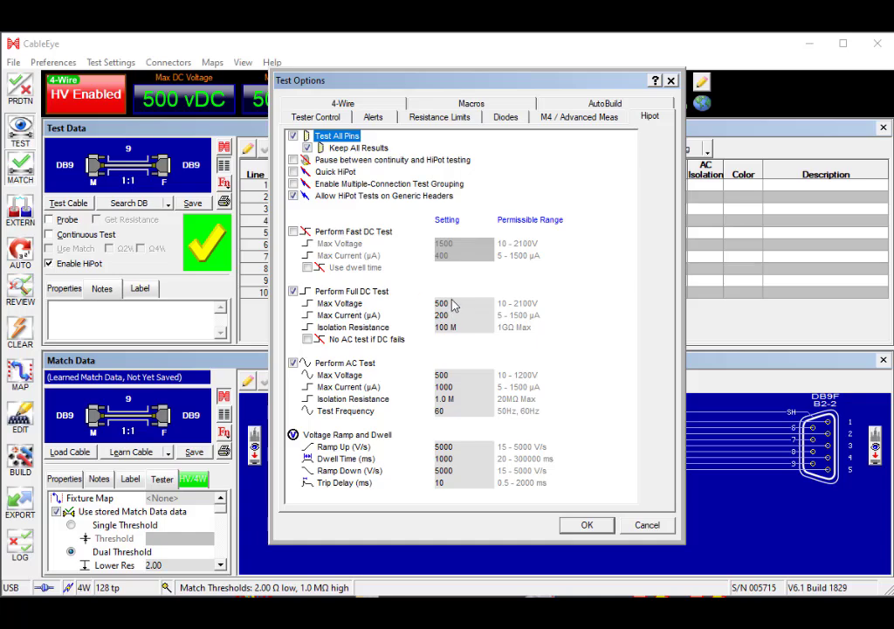
mouse_move(452, 311)
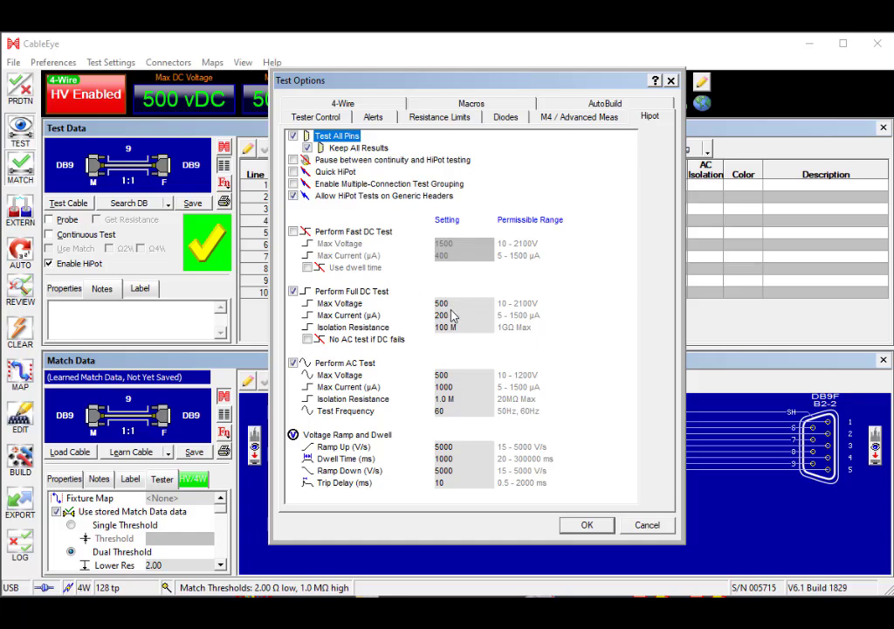
mouse_move(452, 316)
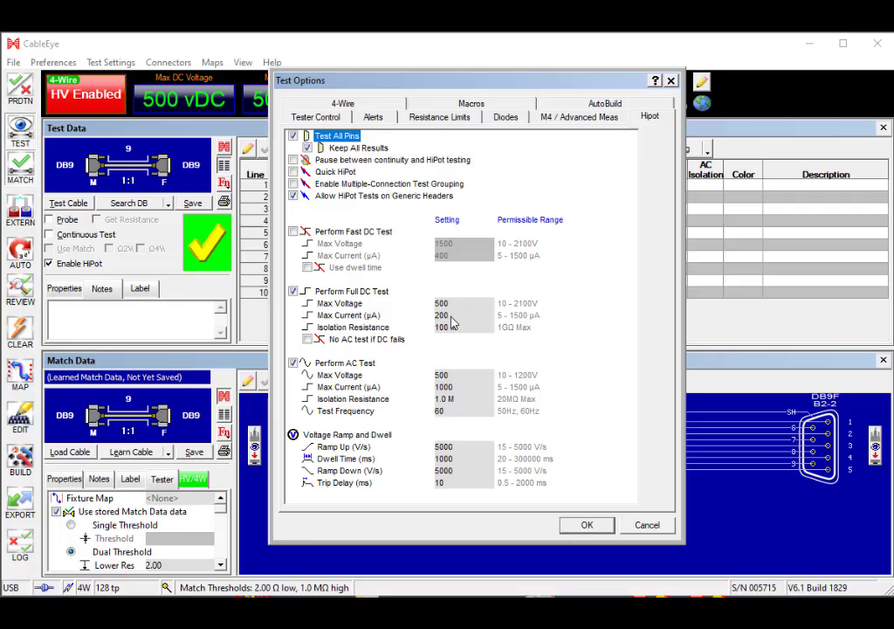
mouse_move(454, 325)
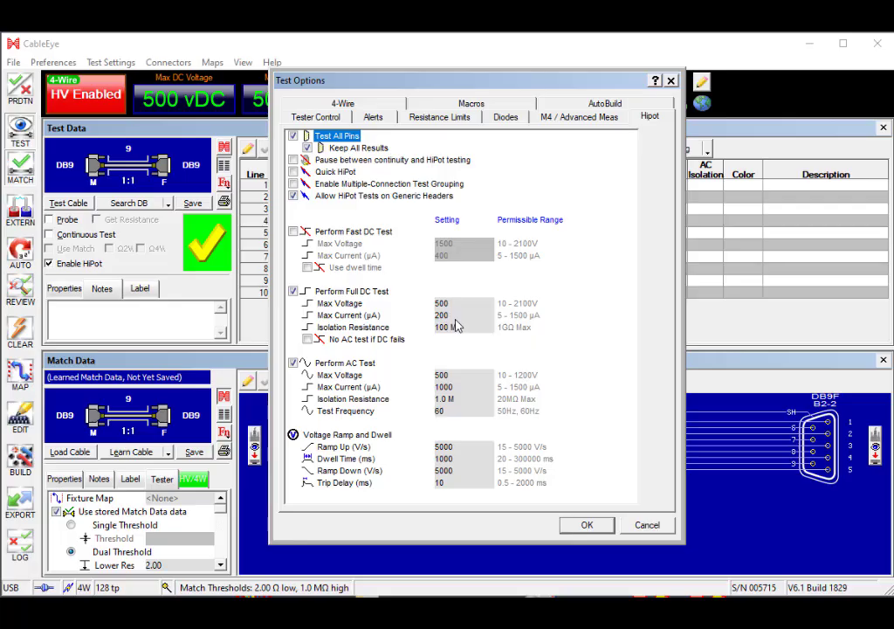
mouse_move(456, 332)
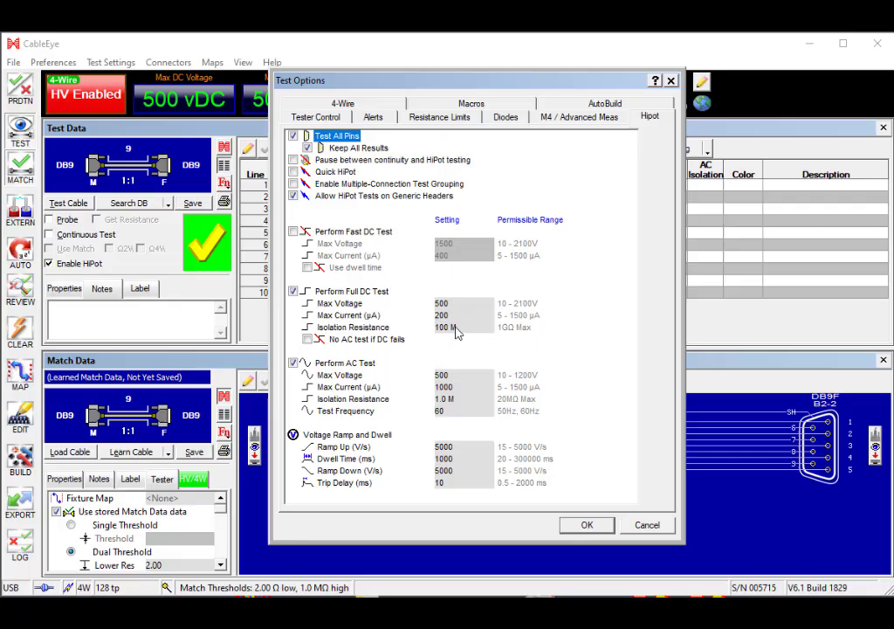
mouse_move(468, 341)
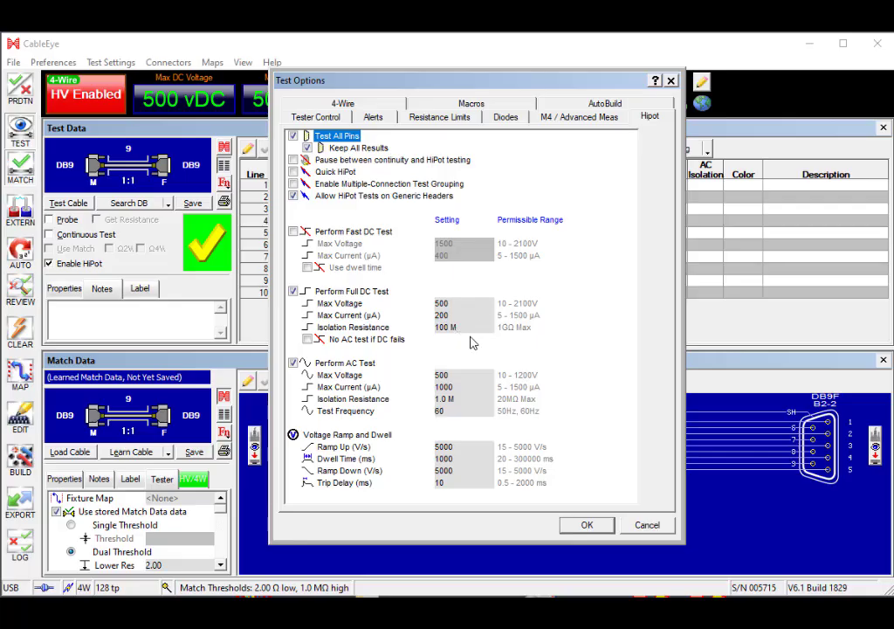
mouse_move(459, 385)
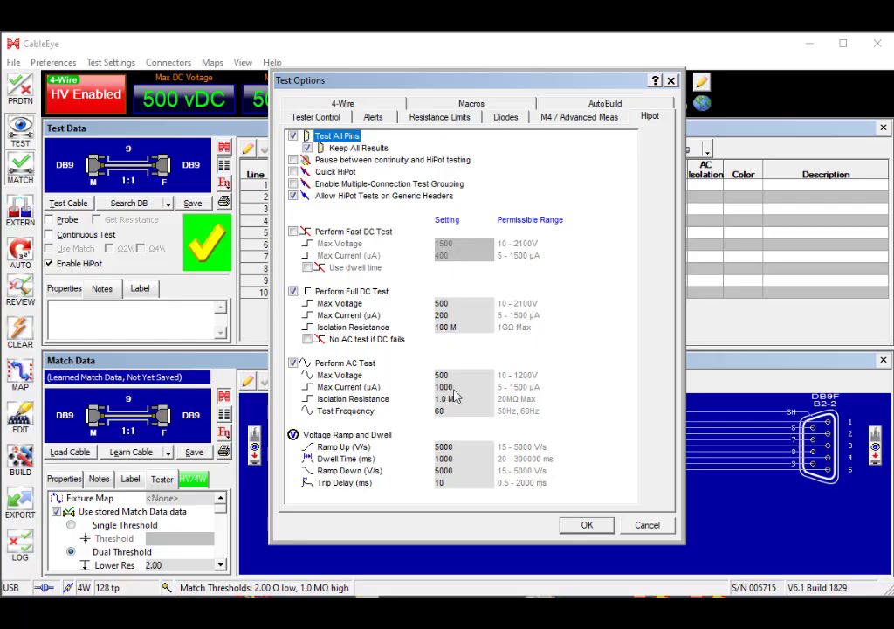
mouse_move(465, 395)
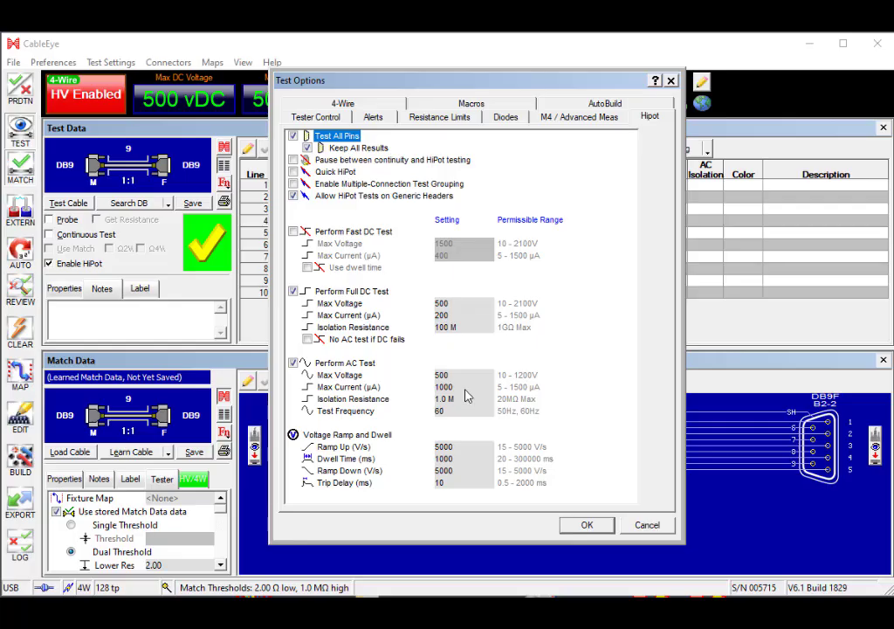
mouse_move(468, 401)
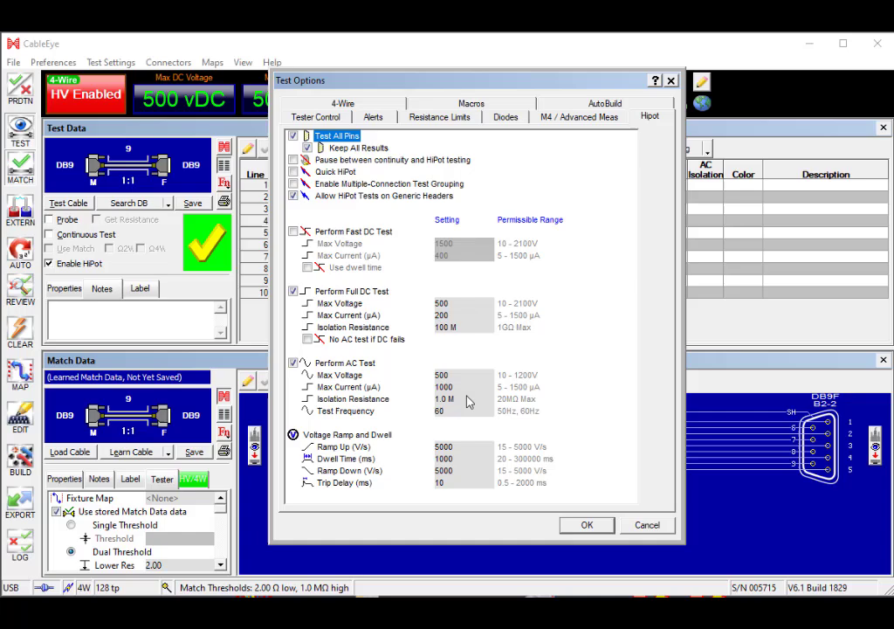
mouse_move(438, 410)
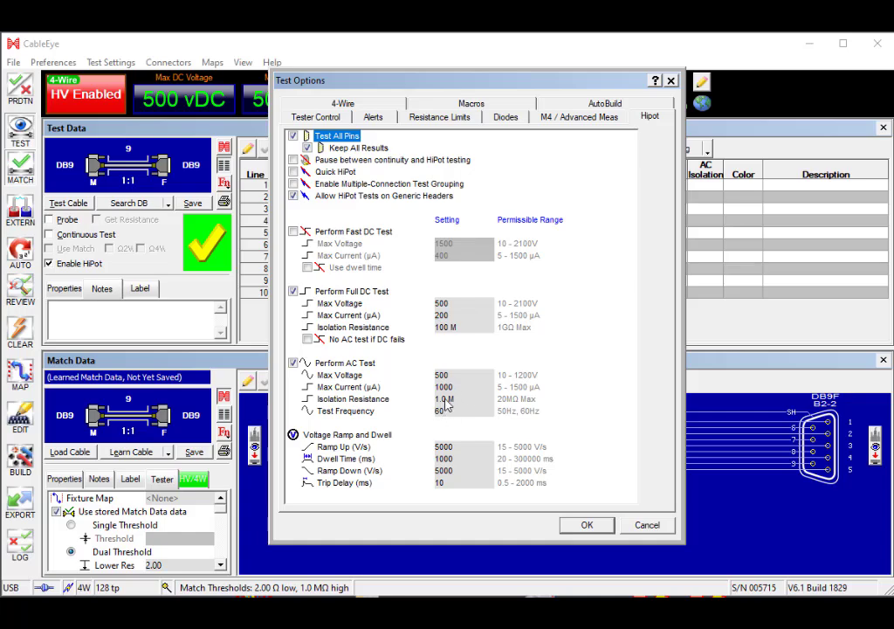
mouse_move(469, 411)
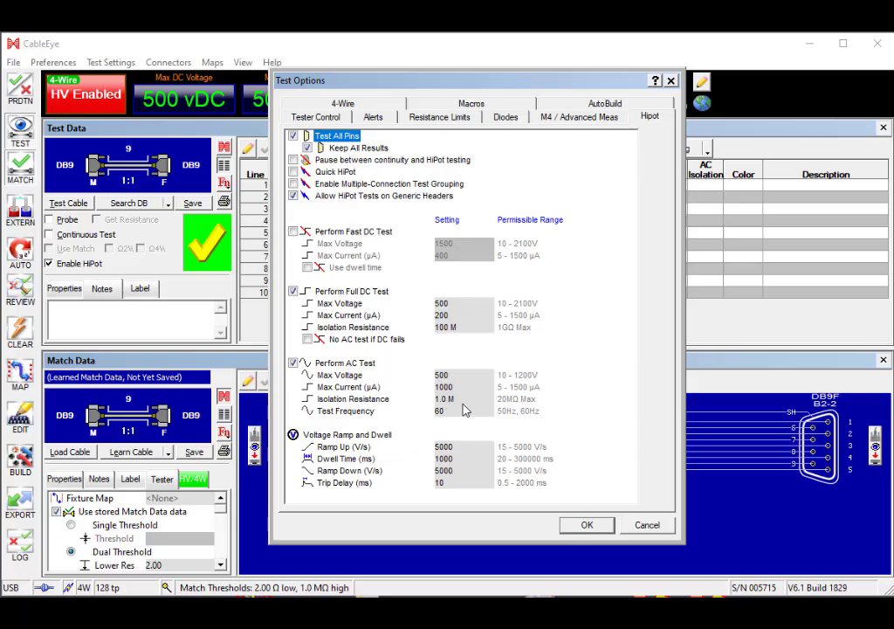
mouse_move(456, 416)
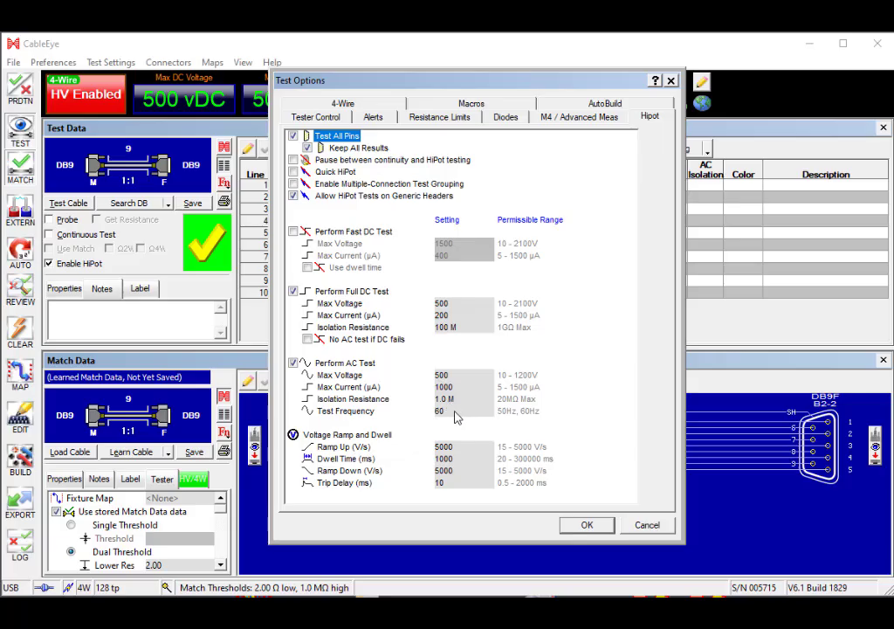
mouse_move(462, 468)
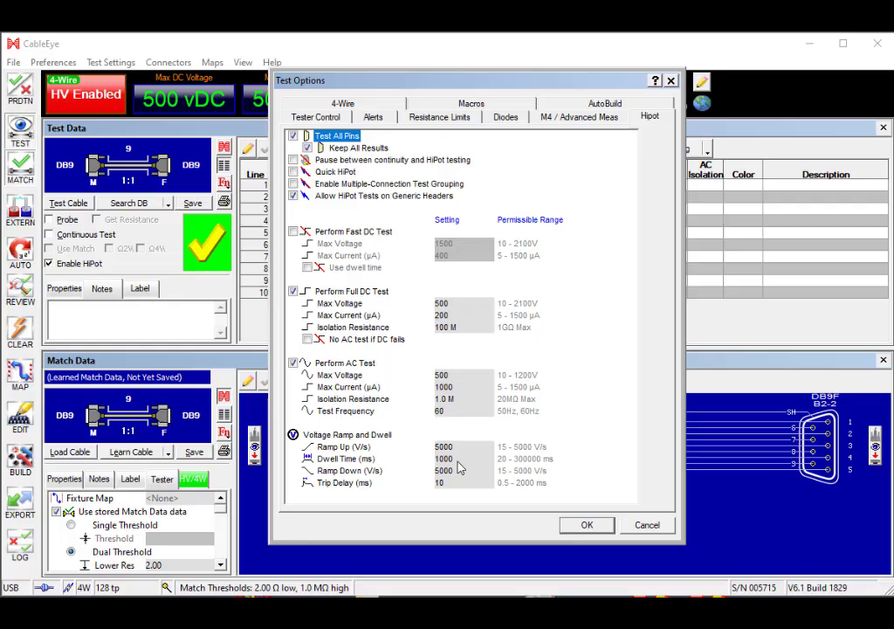
mouse_move(461, 465)
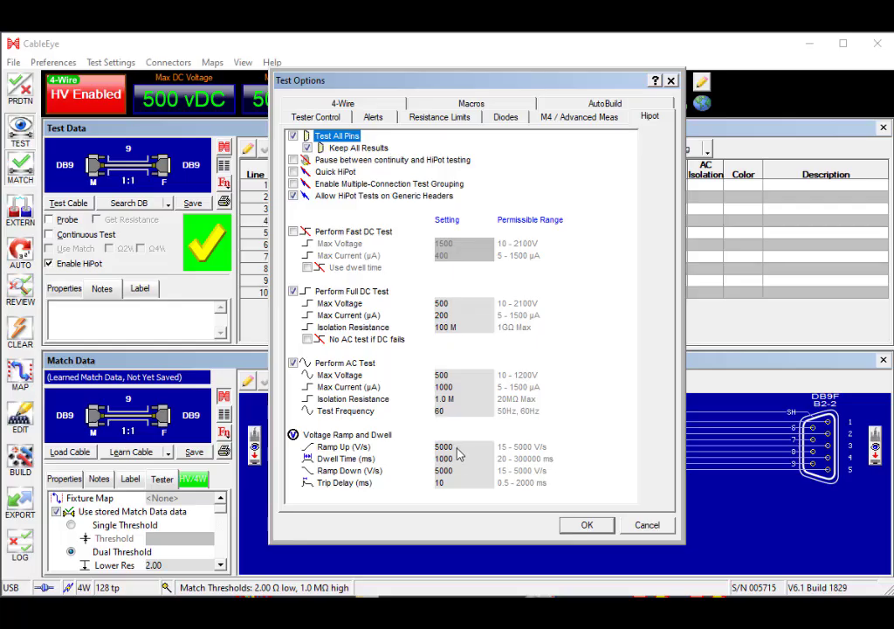
mouse_move(454, 454)
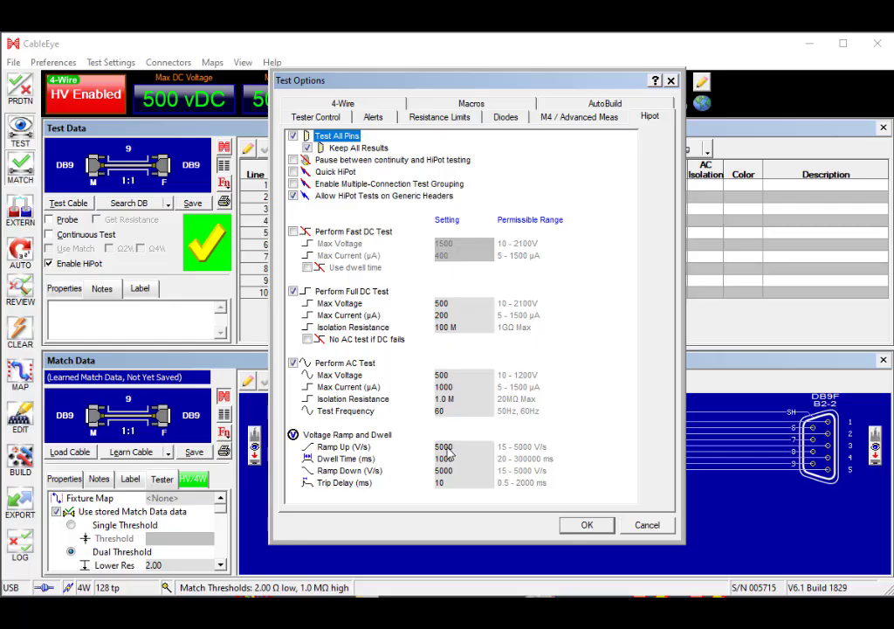
mouse_move(454, 482)
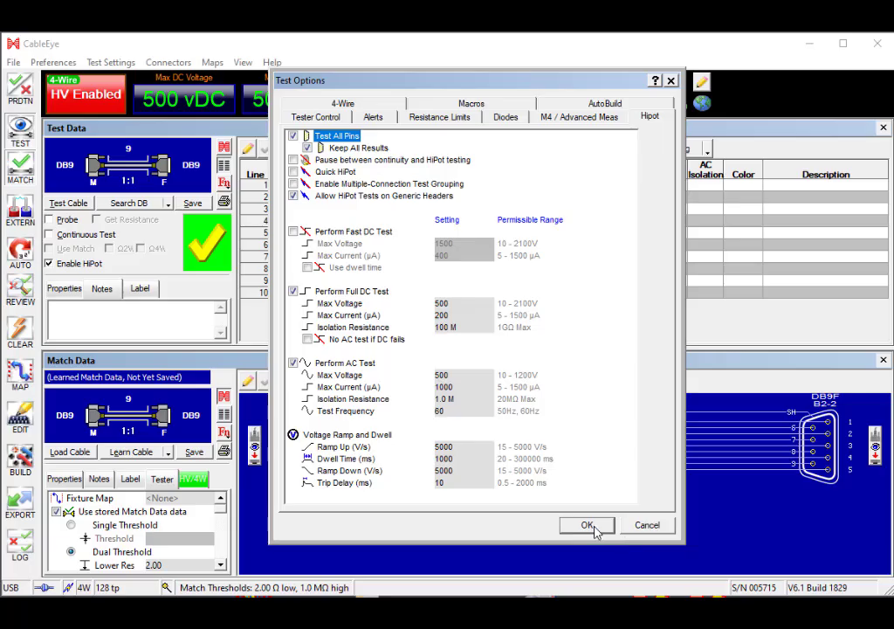
click(587, 524)
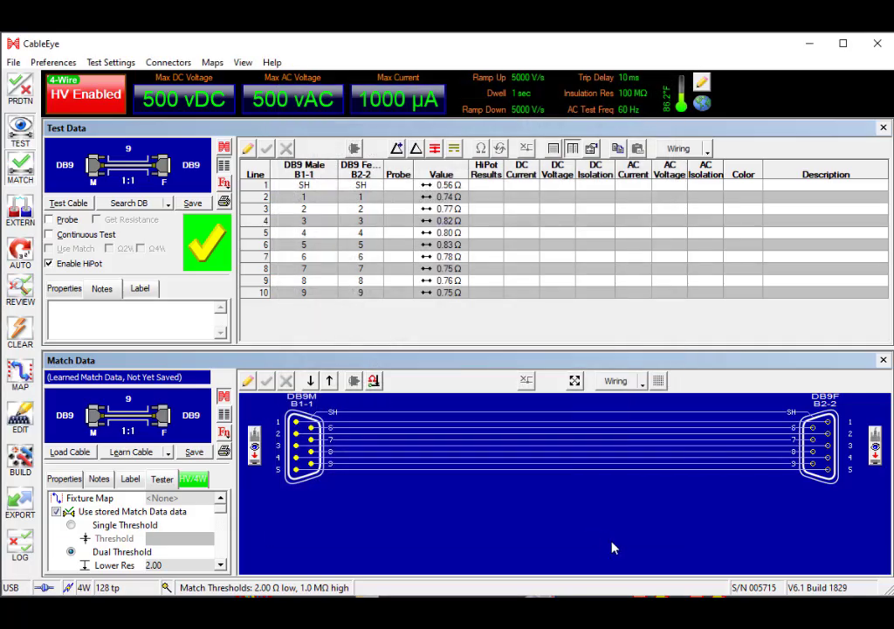
mouse_move(552, 374)
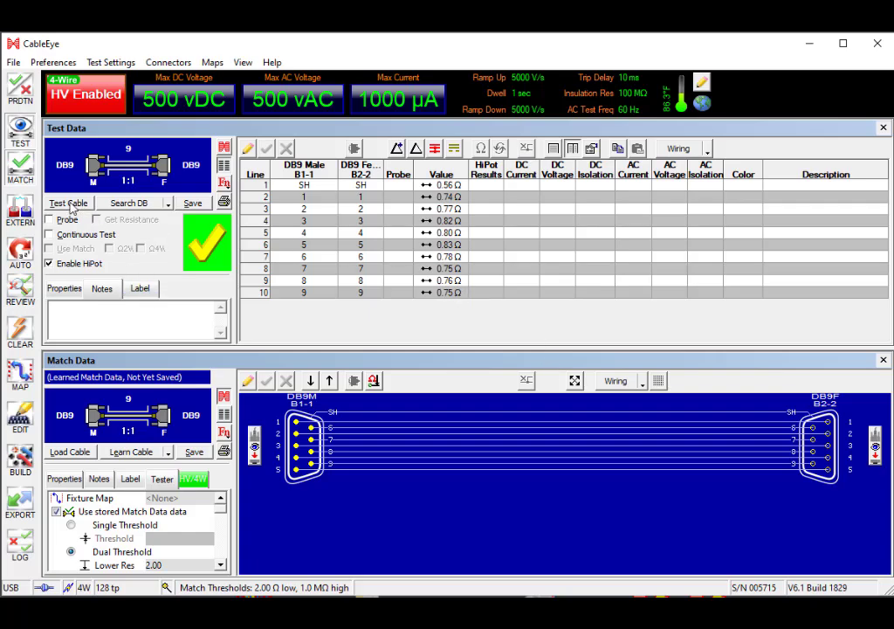
- Run the DB9 cable test with HiPot so each wire shows DC and AC results at about 500 V
click(66, 202)
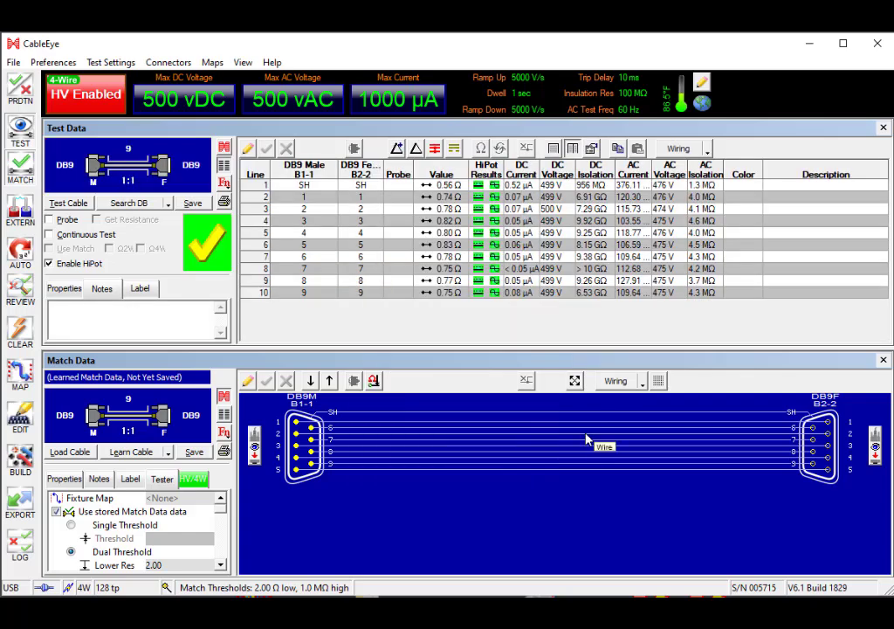
mouse_move(590, 322)
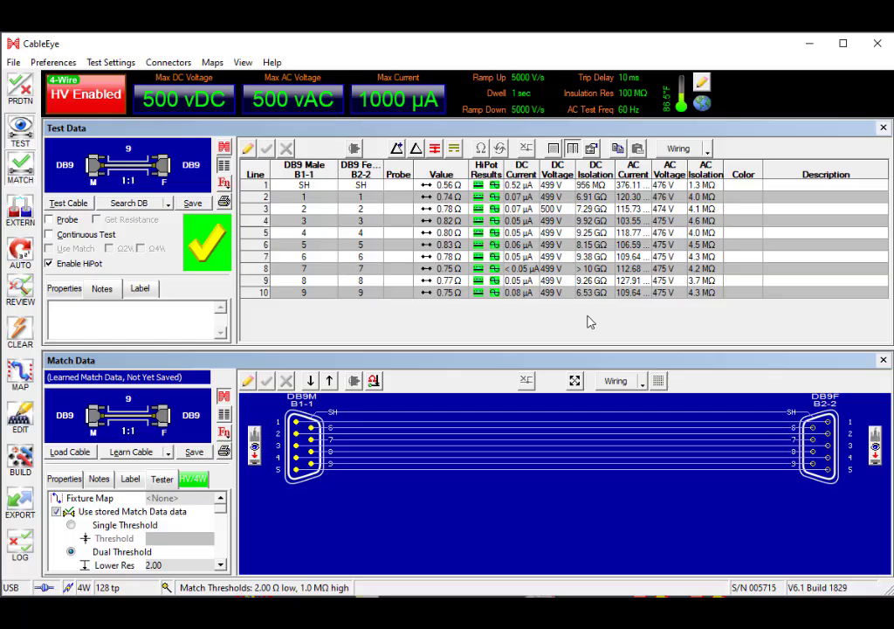
mouse_move(507, 328)
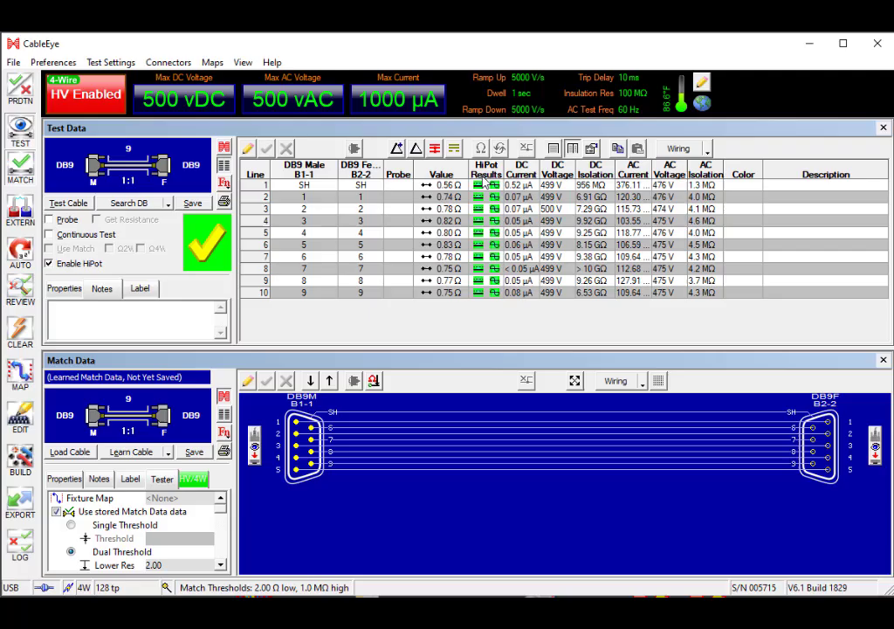
mouse_move(488, 183)
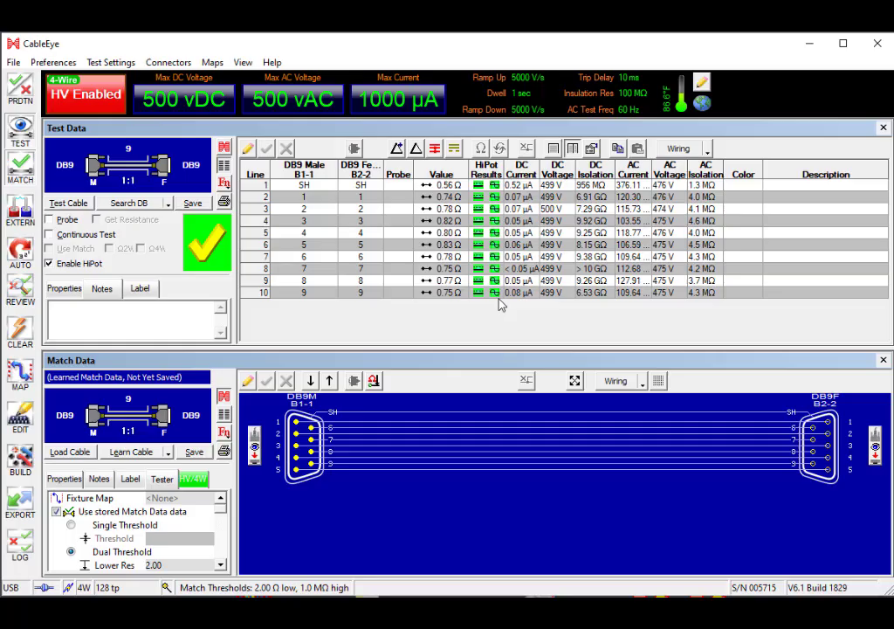
mouse_move(556, 238)
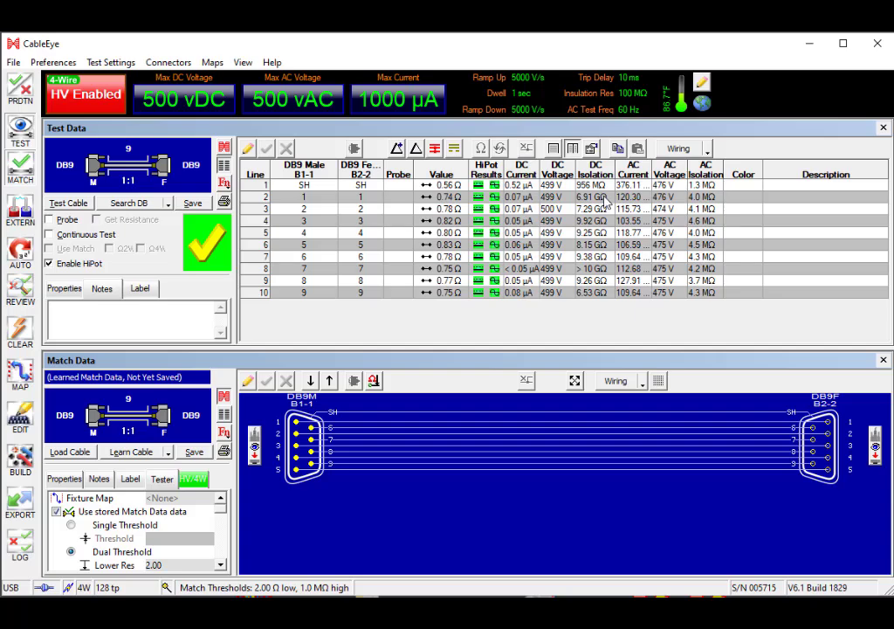
mouse_move(591, 305)
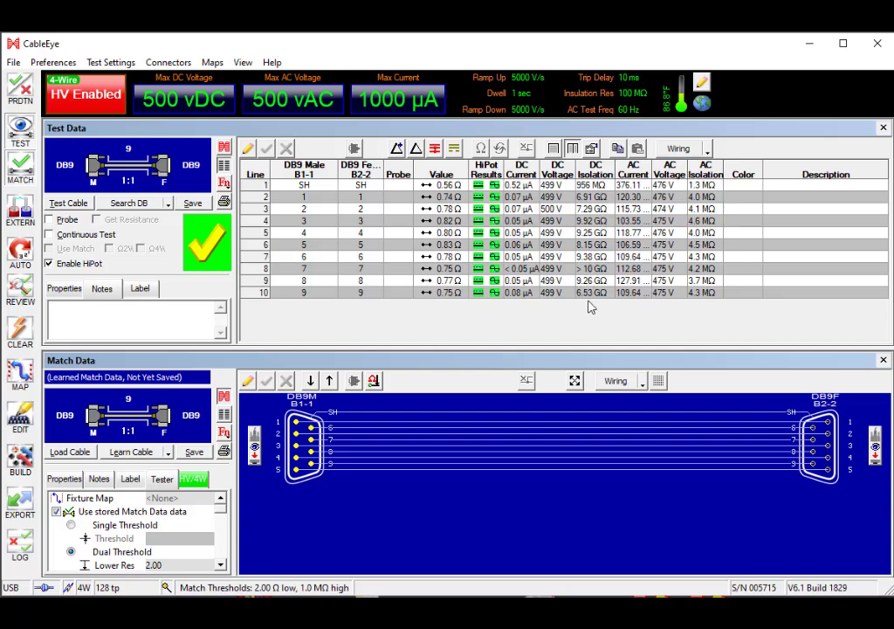
mouse_move(596, 279)
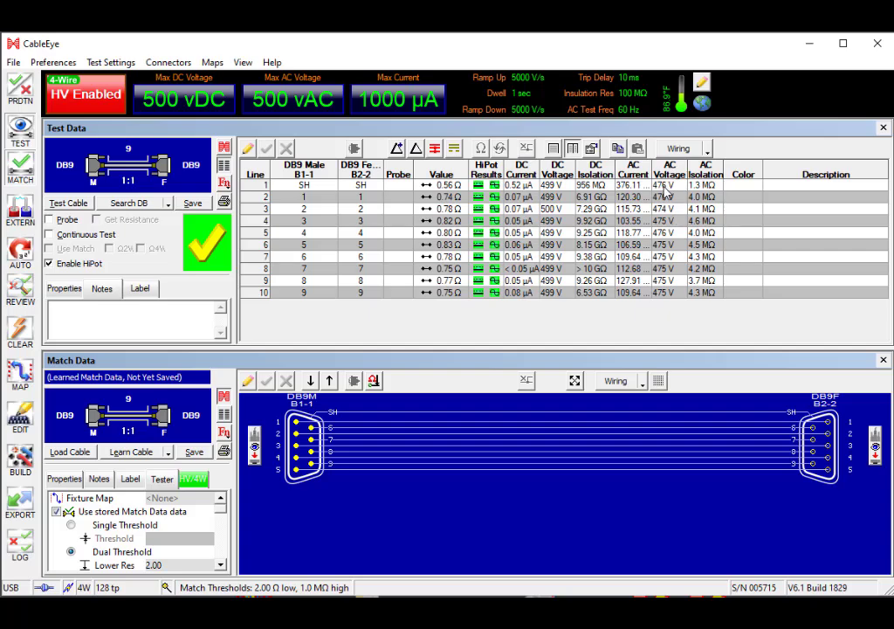
mouse_move(646, 192)
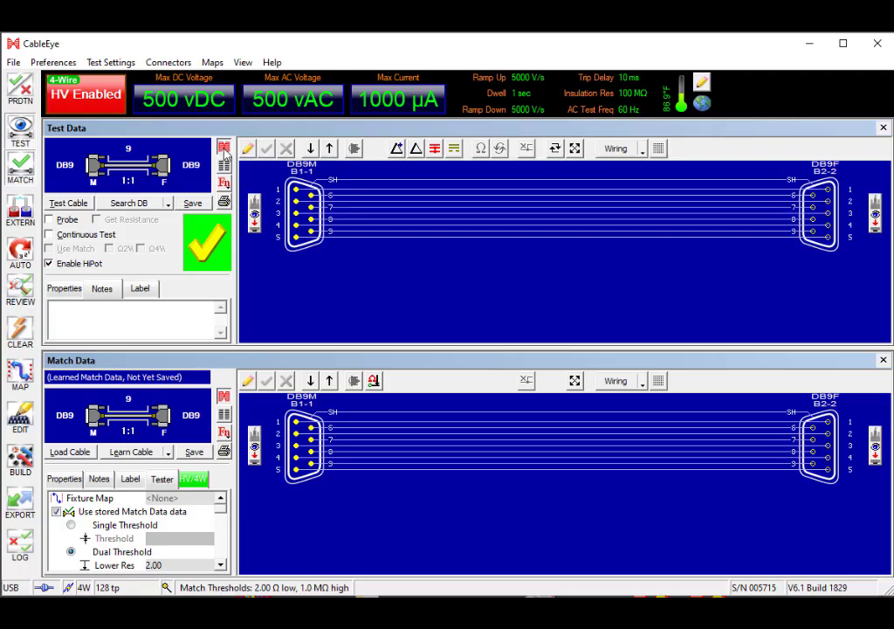
- Highlight the SH shield wire in red in the graphic wiring diagram
click(458, 190)
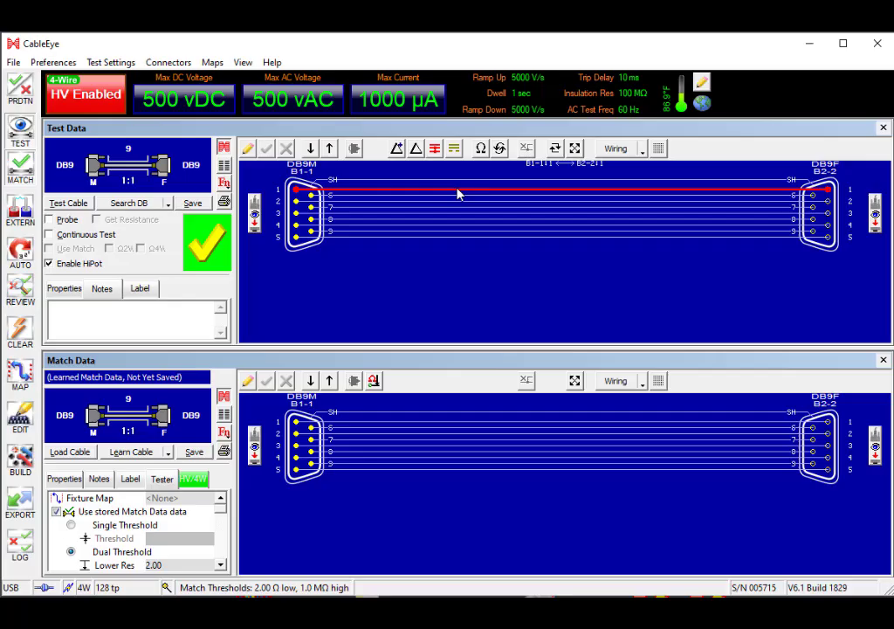
mouse_move(521, 265)
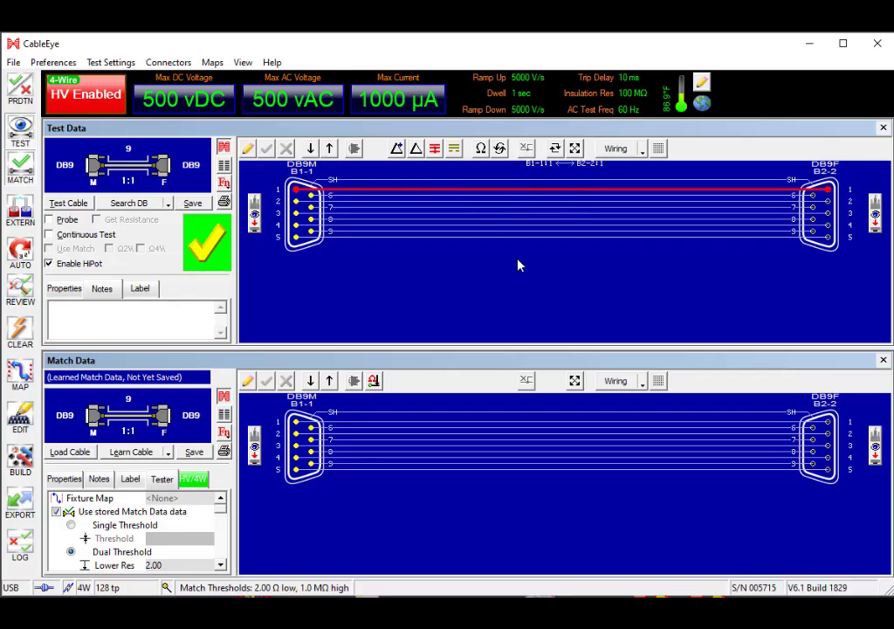